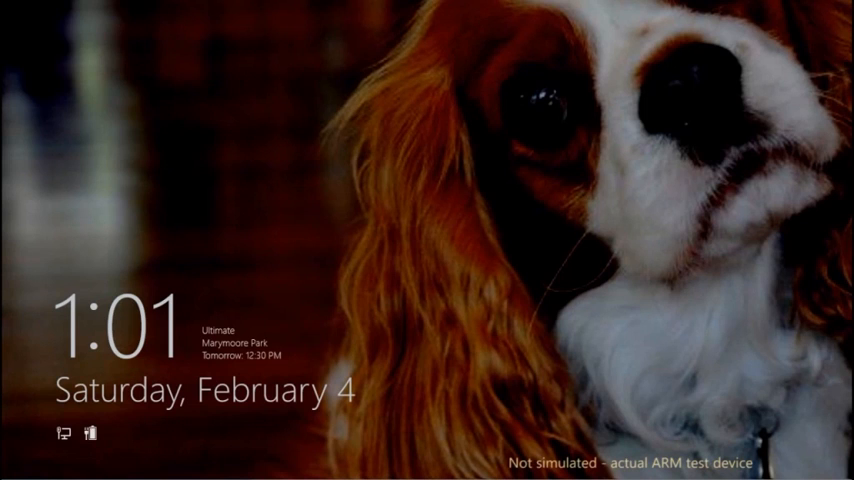
Unlock the device and scroll the Start screen across to the Work, Web and Games tiles.
click(428, 240)
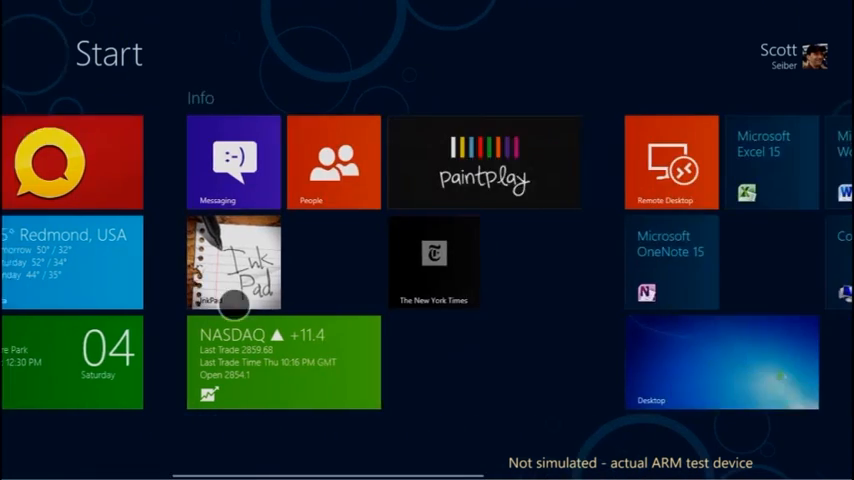
scroll(left, 3)
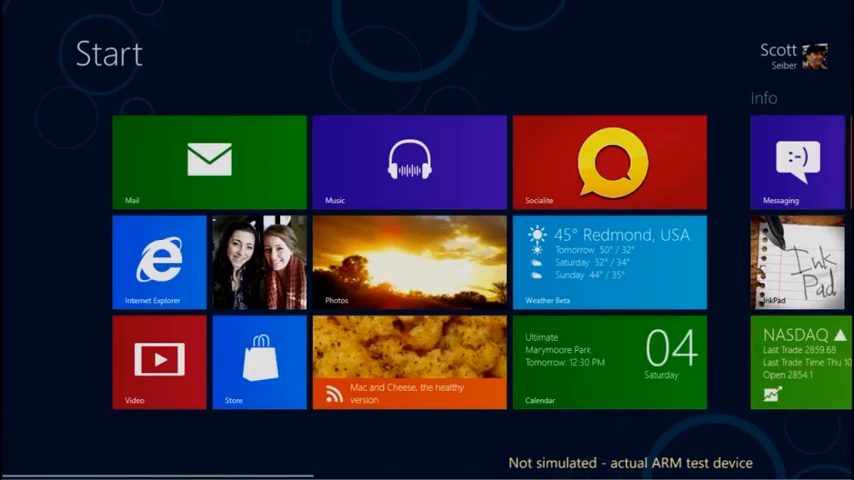
scroll(right, 3)
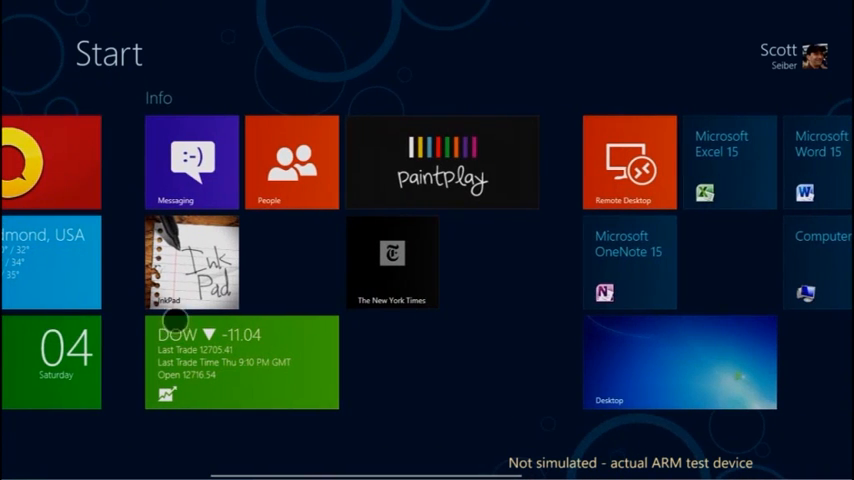
click(444, 162)
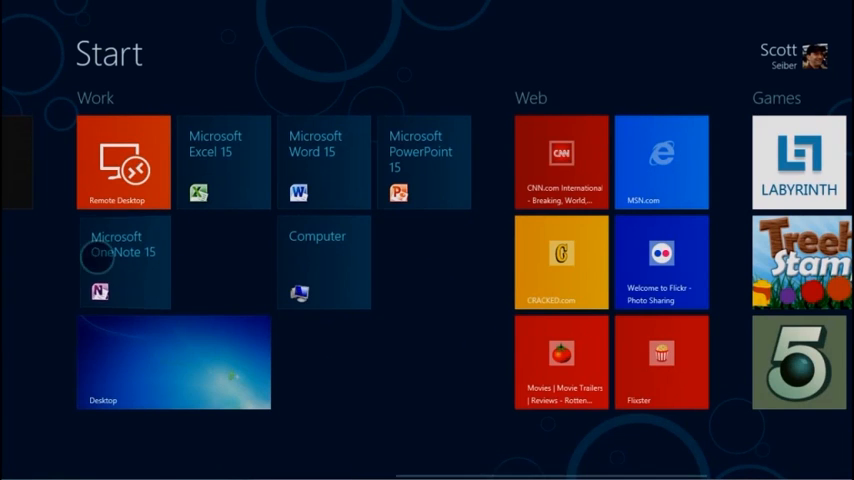
scroll(left, 3)
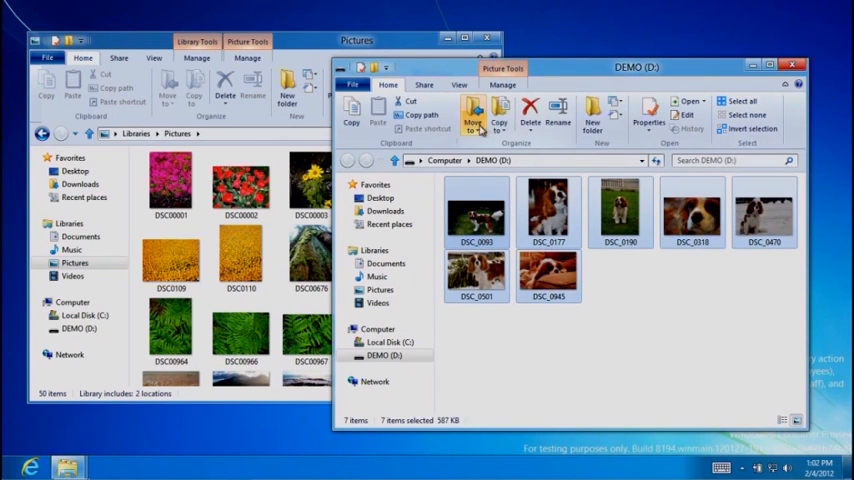
Look through the dog photos on the DEMO drive in File Explorer.
click(500, 116)
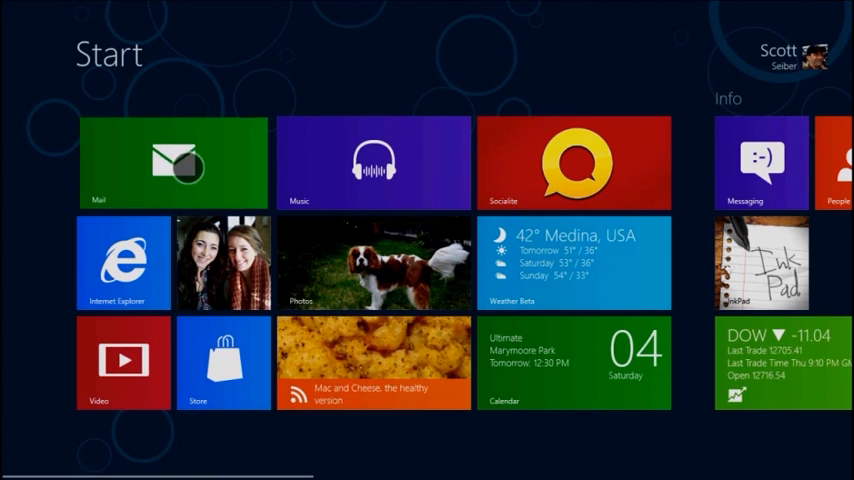
Compose a new Mail message and attach three dog photos from Pictures.
click(172, 162)
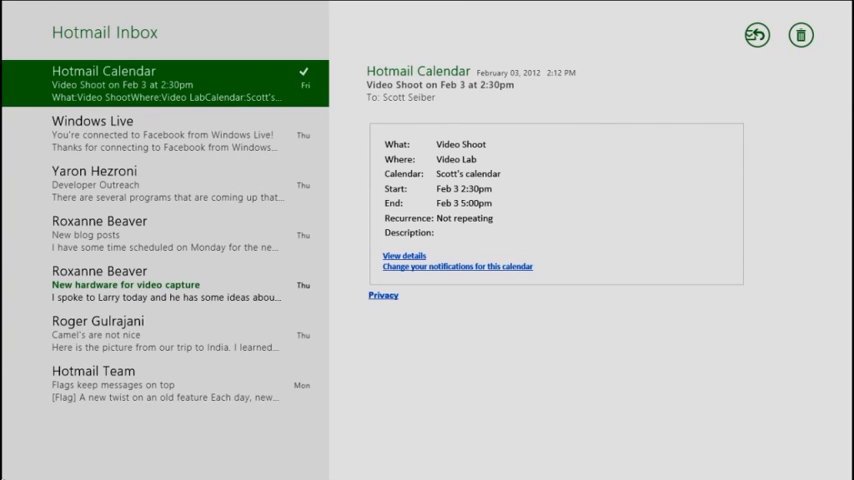
click(164, 330)
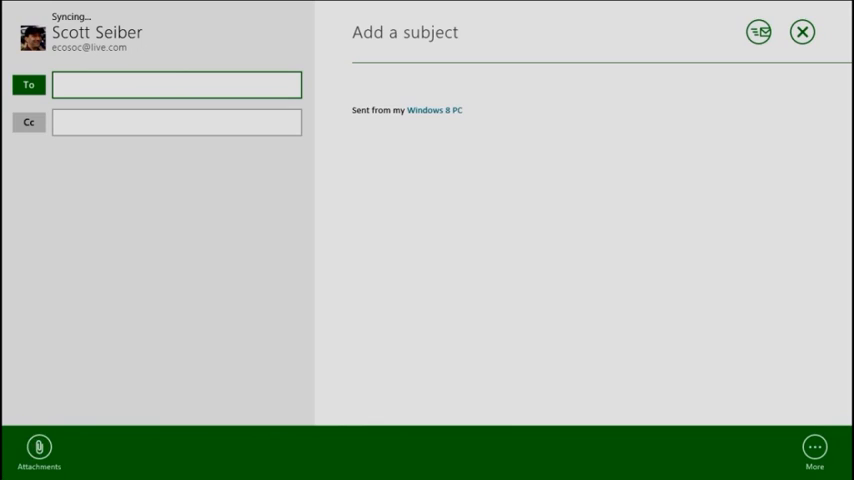
click(38, 450)
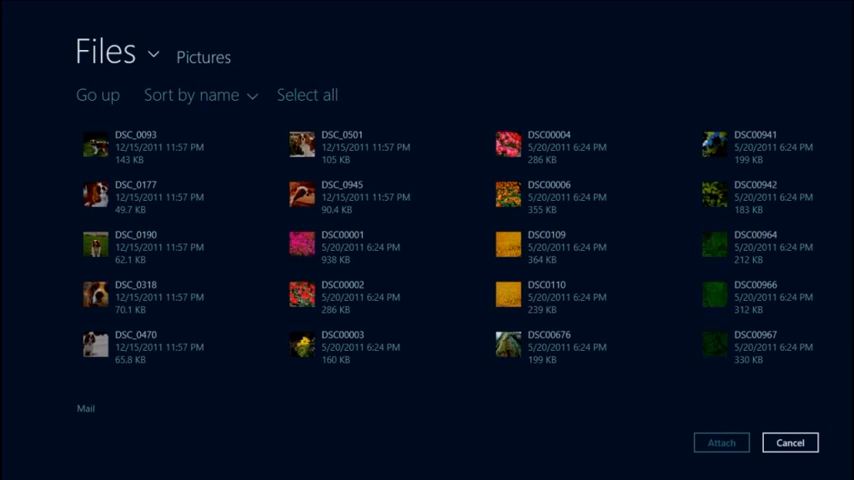
click(170, 196)
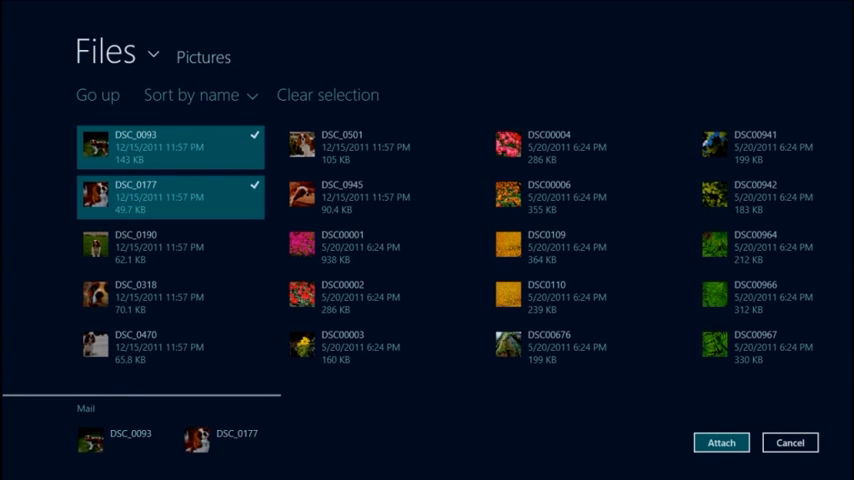
click(720, 442)
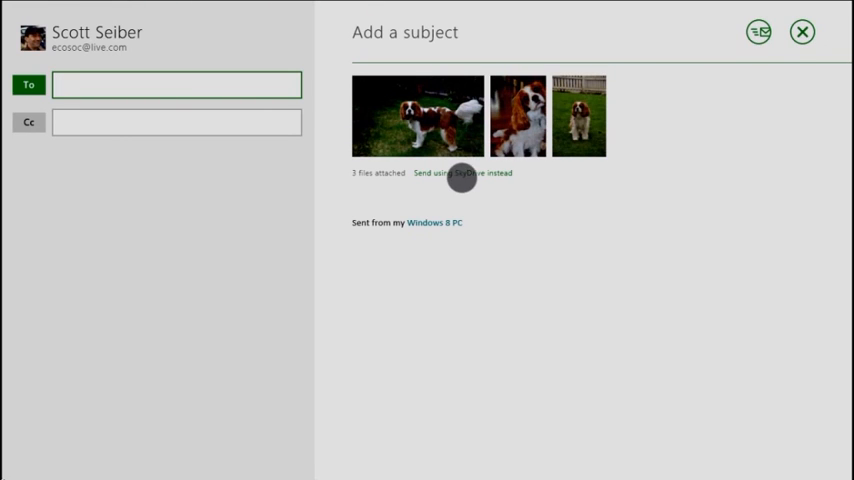
click(462, 172)
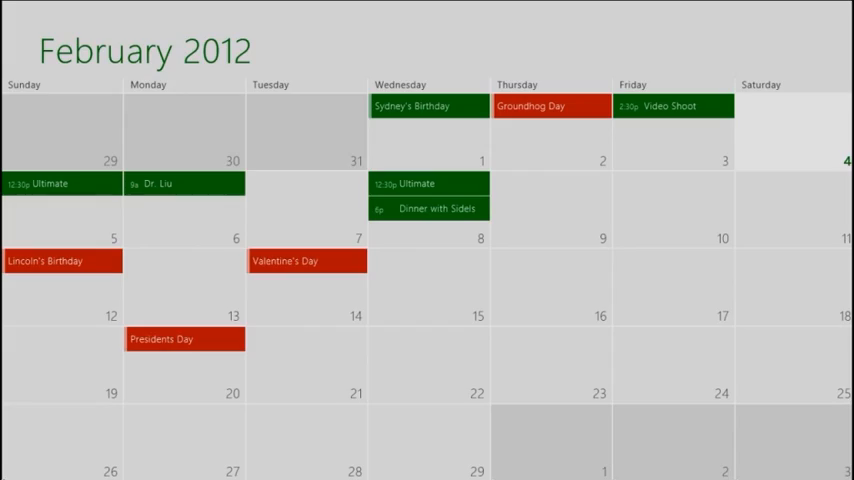
Play the CES 2012 Windows 8 demo video in Internet Explorer 10 and reveal the open tabs.
key(Super)
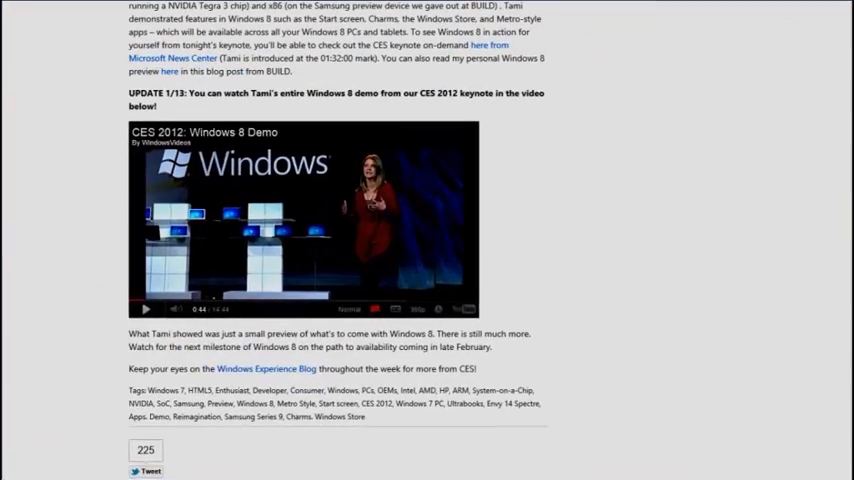
click(144, 308)
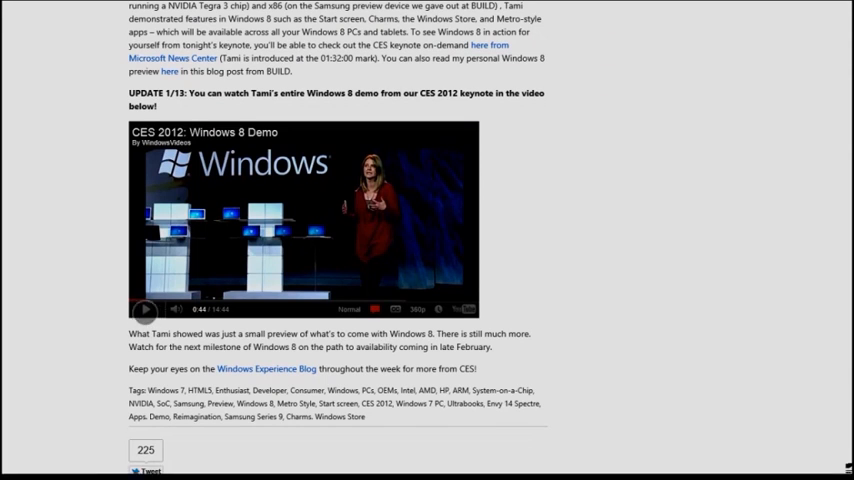
click(144, 308)
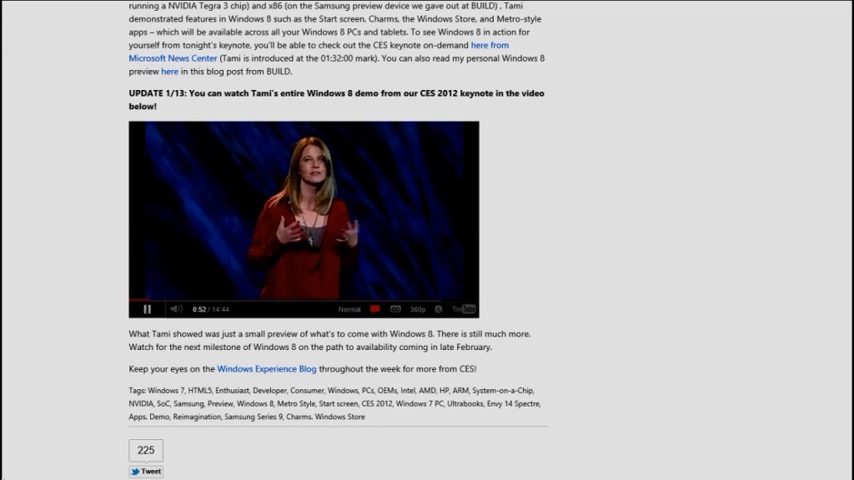
click(144, 308)
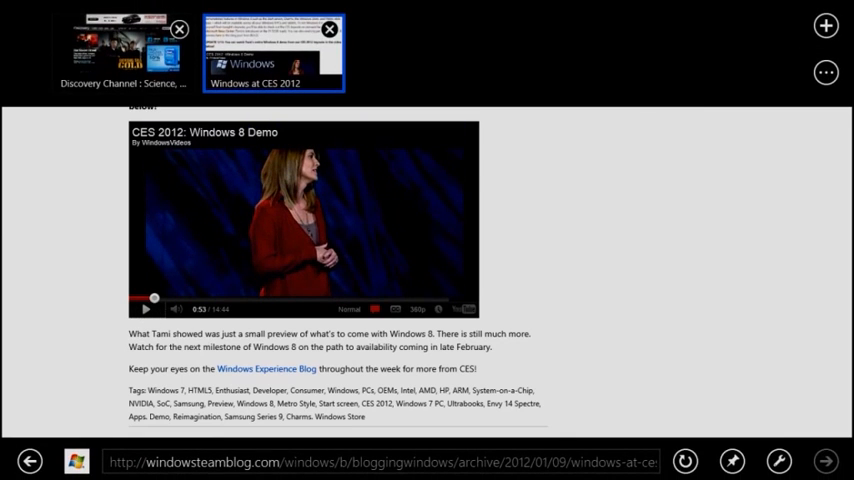
Read the Discovery Channel tab, scrolling the page, then return to the Start screen.
click(122, 50)
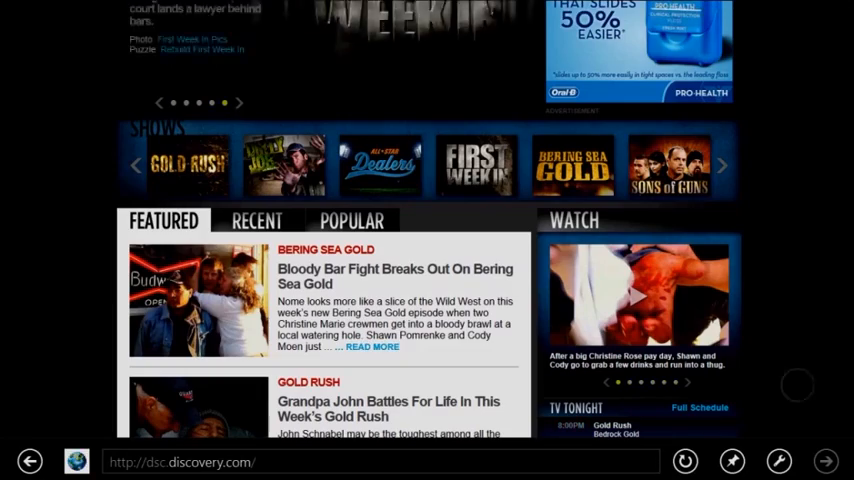
scroll(down, 3)
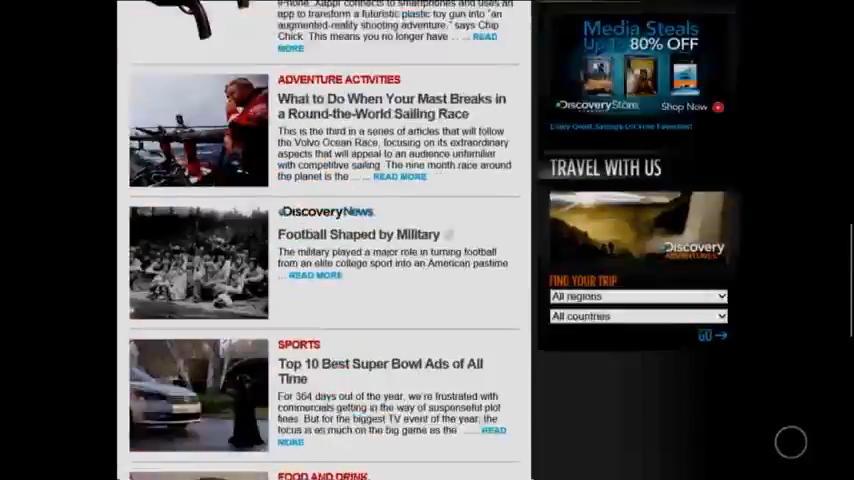
scroll(up, 3)
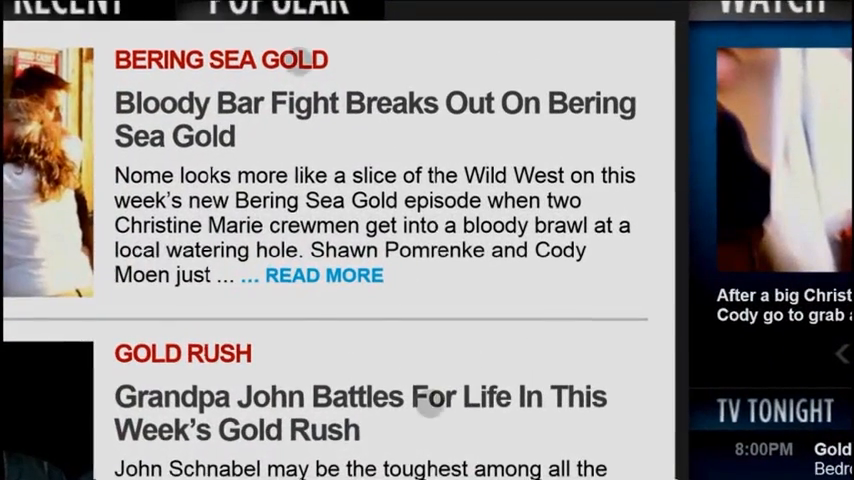
key(Super)
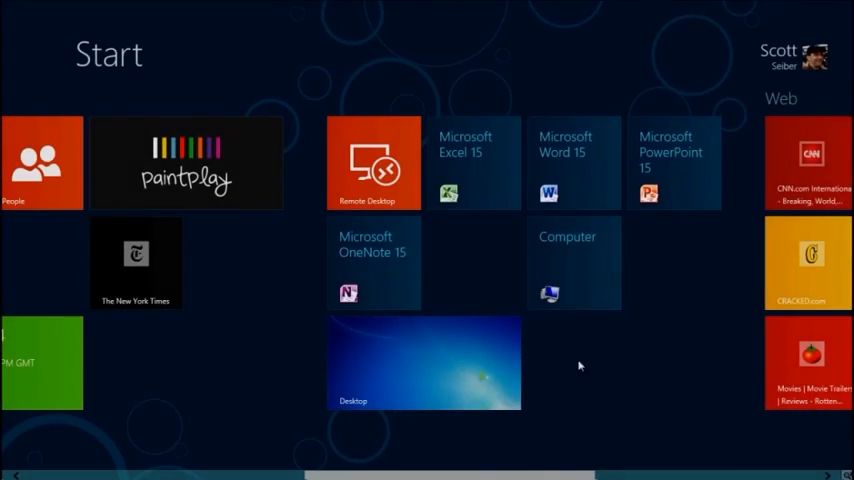
Show the 'Recipes to Try' Word document and the Excel product sales PivotTable.
click(574, 164)
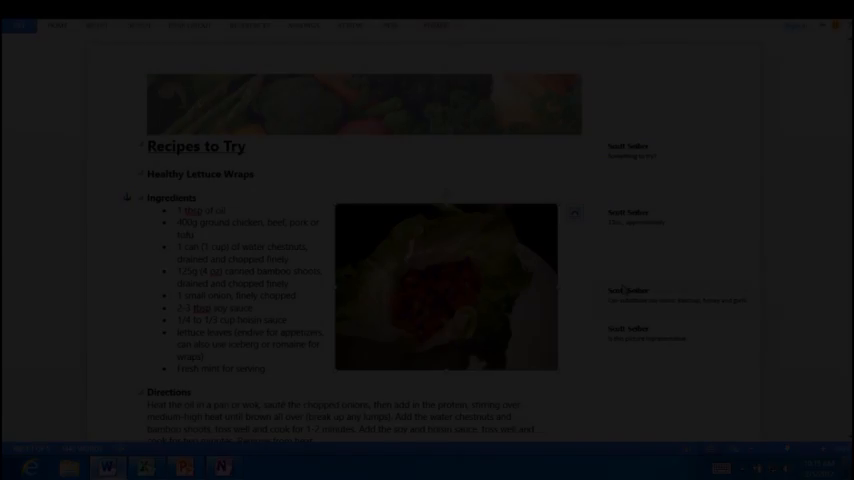
click(144, 468)
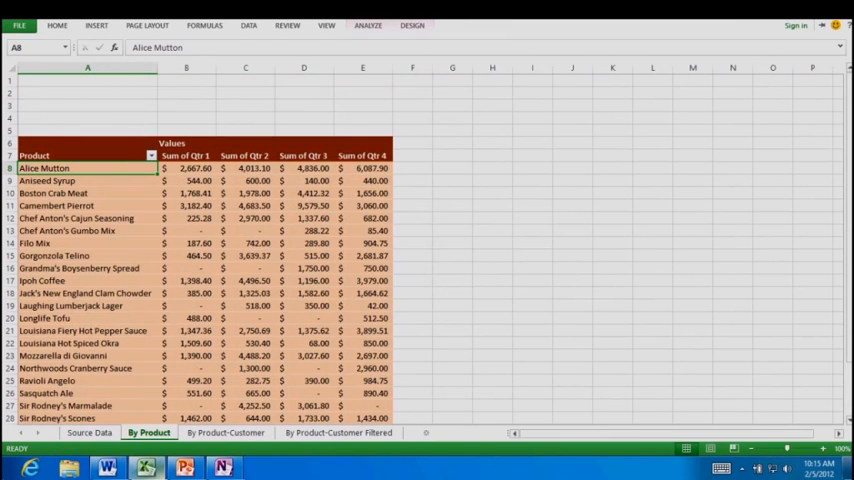
scroll(down, 3)
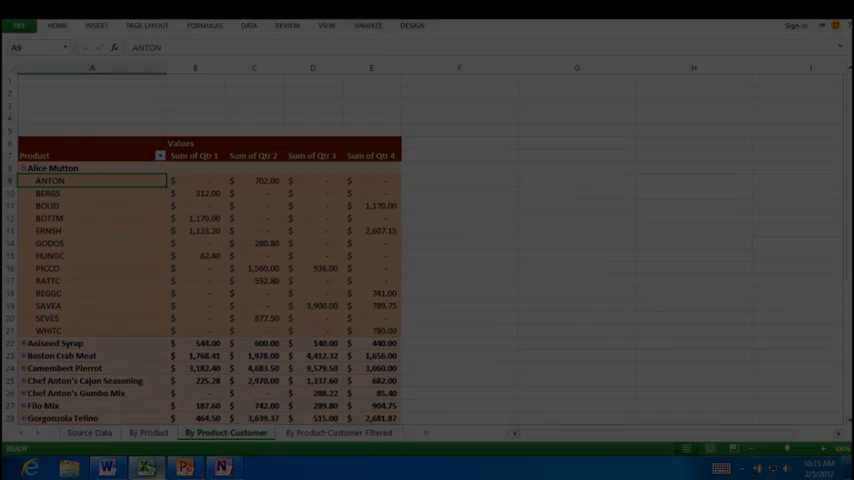
Show the healthy recipes PowerPoint deck and the options for the Mac and Cheese line.
click(104, 468)
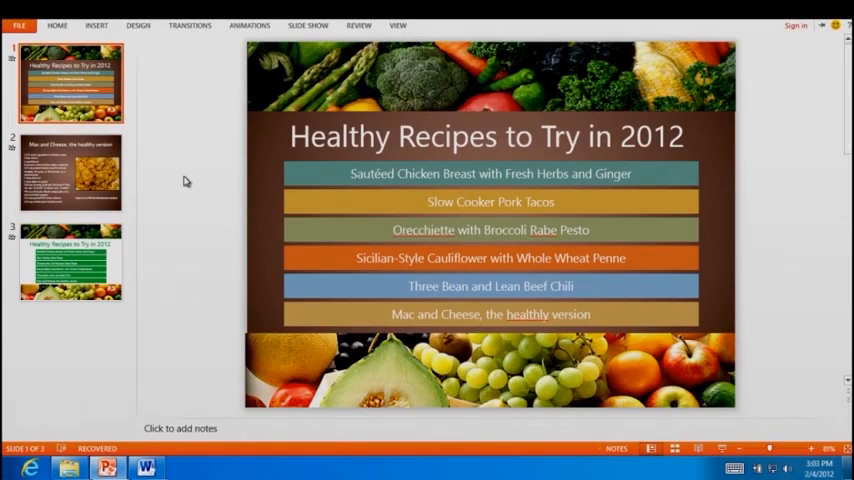
click(490, 314)
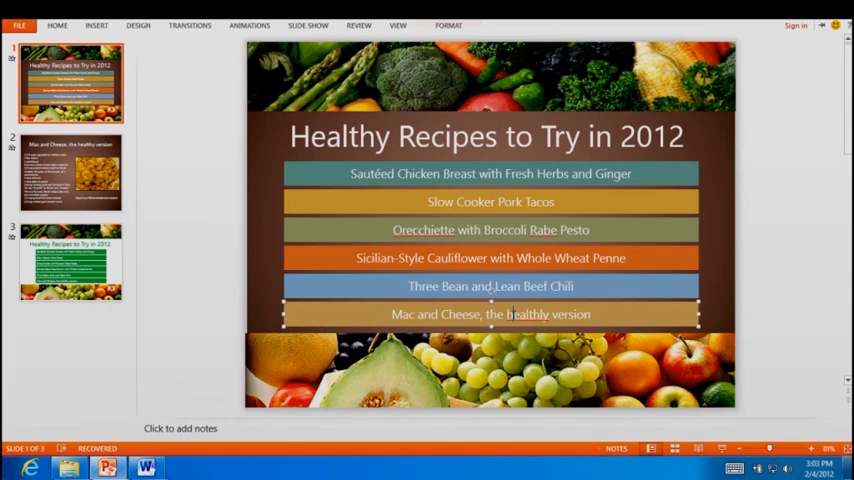
right_click(548, 314)
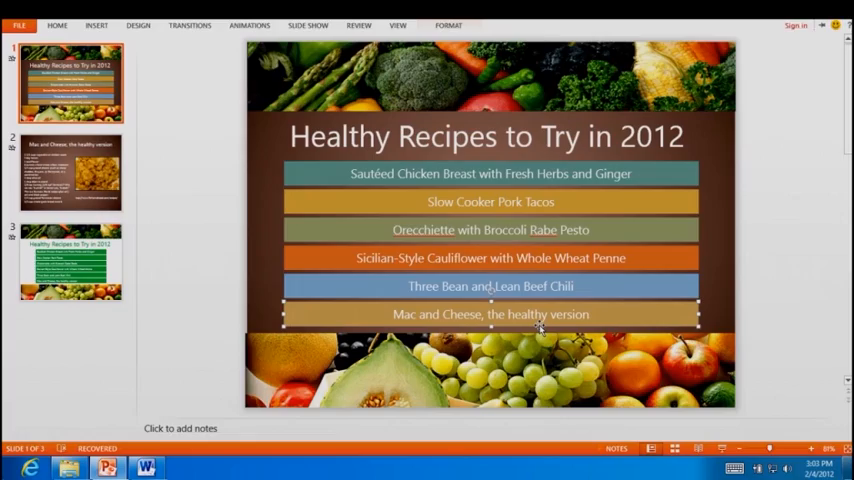
click(222, 468)
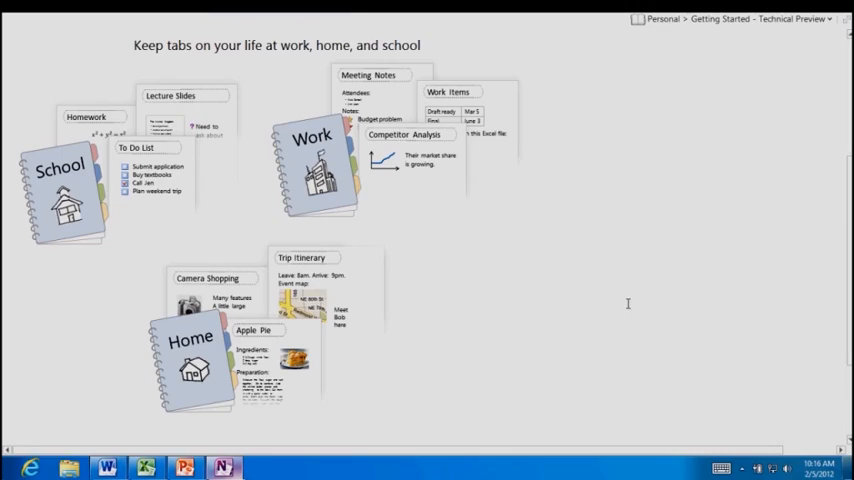
Bring up OneNote 15's Getting Started page in the Personal notebook.
key(Super)
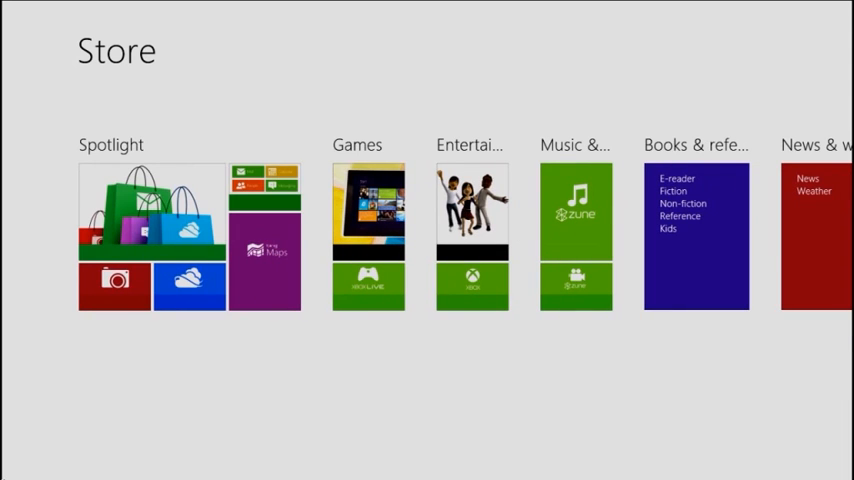
Scroll the Store across to Entertainment, Music & videos and Books & reference.
scroll(right, 3)
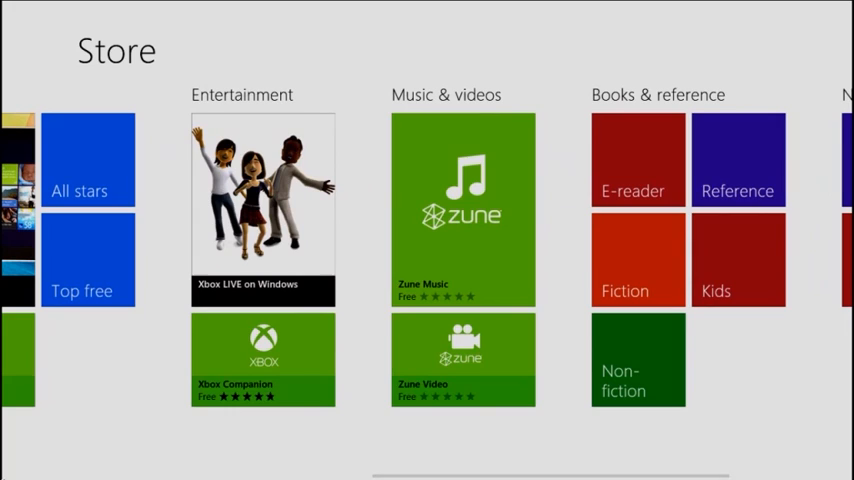